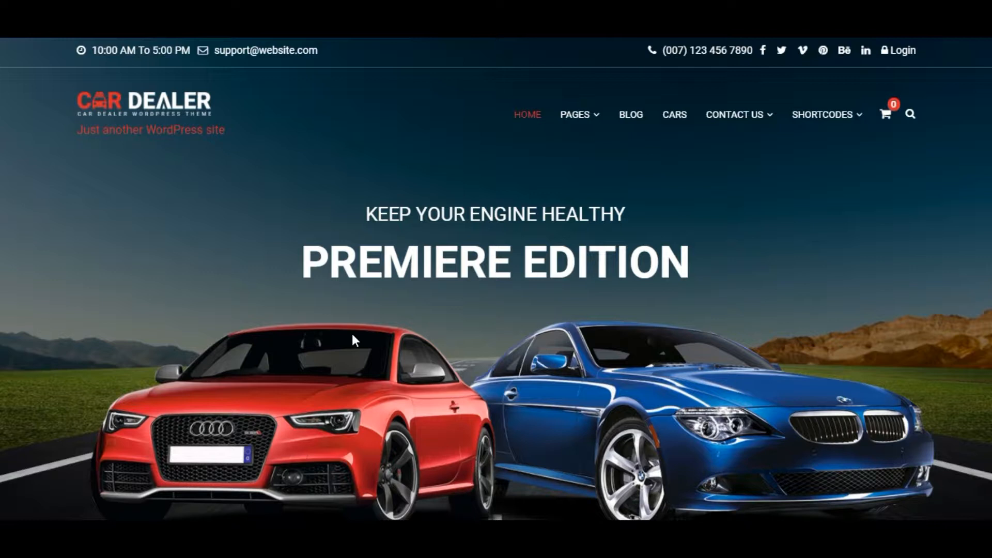
{"action": "mouse_move", "coordinate": [217, 265]}
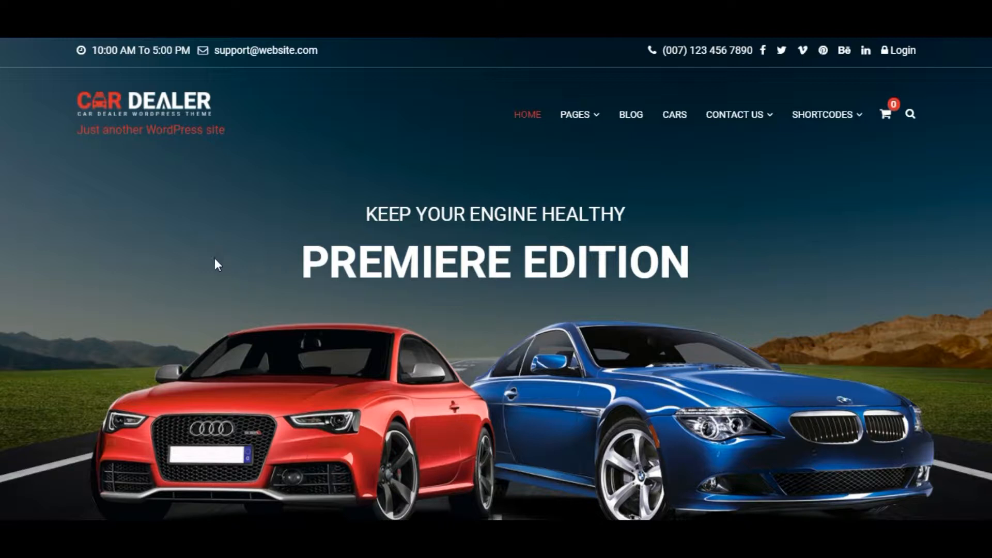
{"action": "mouse_move", "coordinate": [201, 160]}
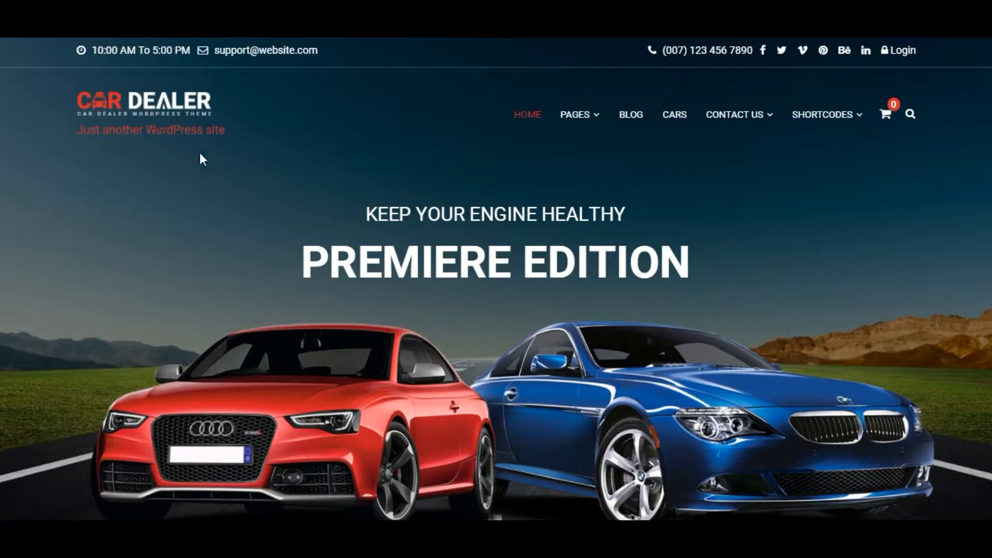
{"action": "mouse_move", "coordinate": [234, 162]}
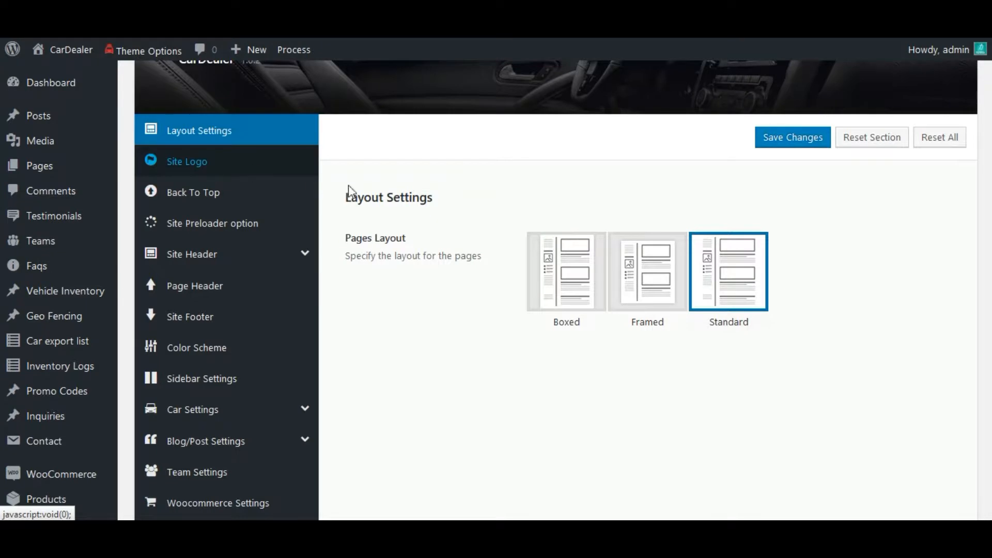
{"action": "mouse_move", "coordinate": [391, 311]}
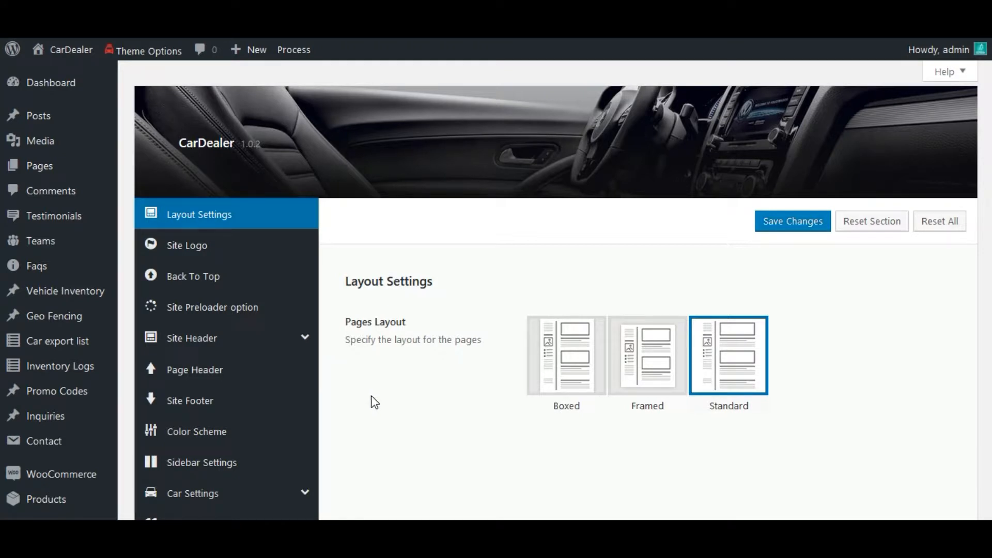
{"action": "mouse_move", "coordinate": [198, 253]}
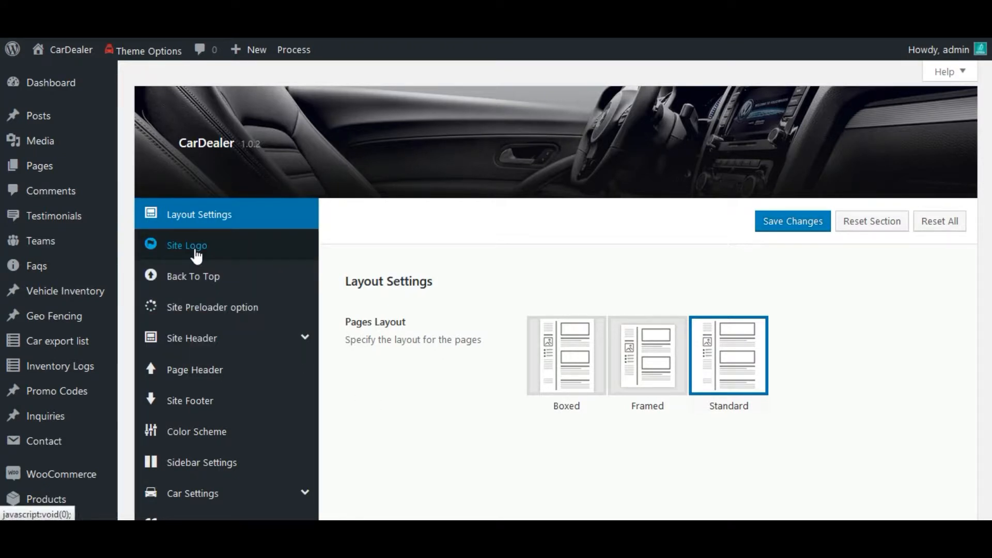
Show the Site Logo options and review the main, sticky, mobile and login logo settings
{"action": "left_click", "coordinate": [186, 246]}
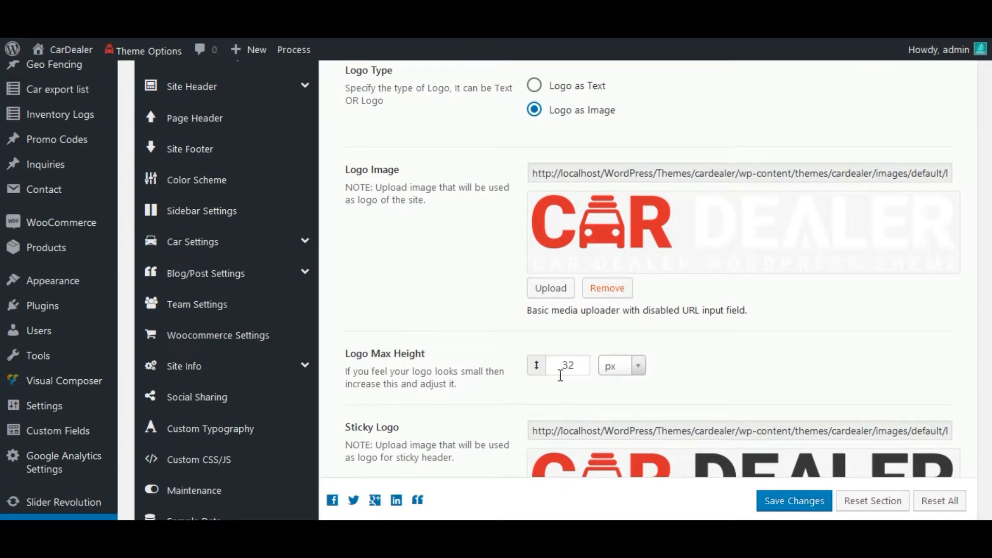
{"action": "scroll", "scroll_direction": "down", "scroll_amount": 3}
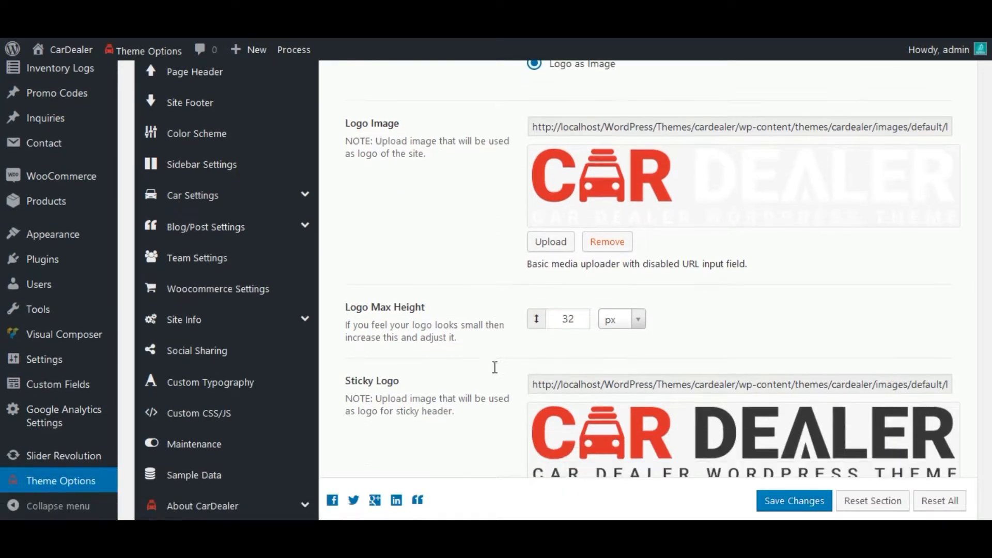
{"action": "scroll", "scroll_direction": "down", "scroll_amount": 3}
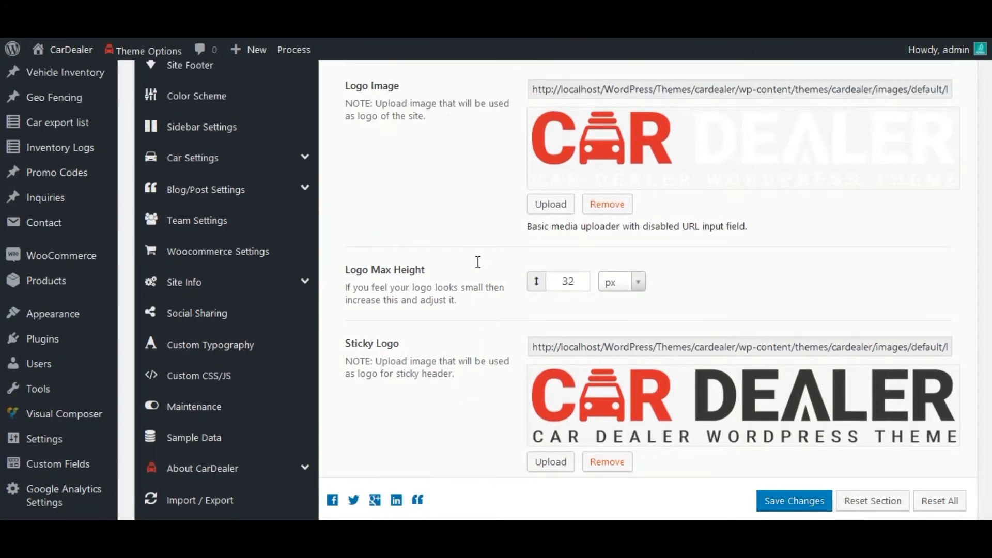
{"action": "scroll", "scroll_direction": "down", "scroll_amount": 3}
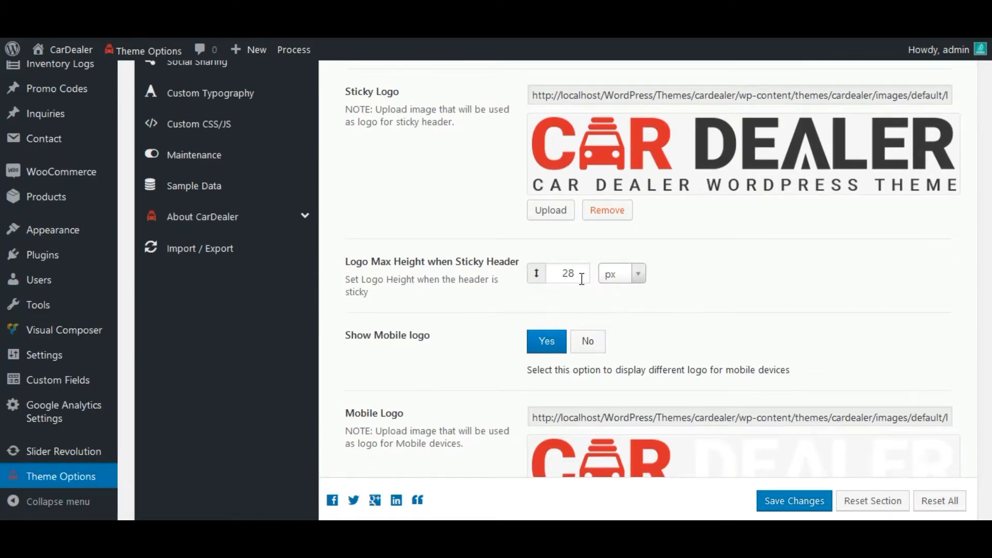
{"action": "scroll", "scroll_direction": "down", "scroll_amount": 3}
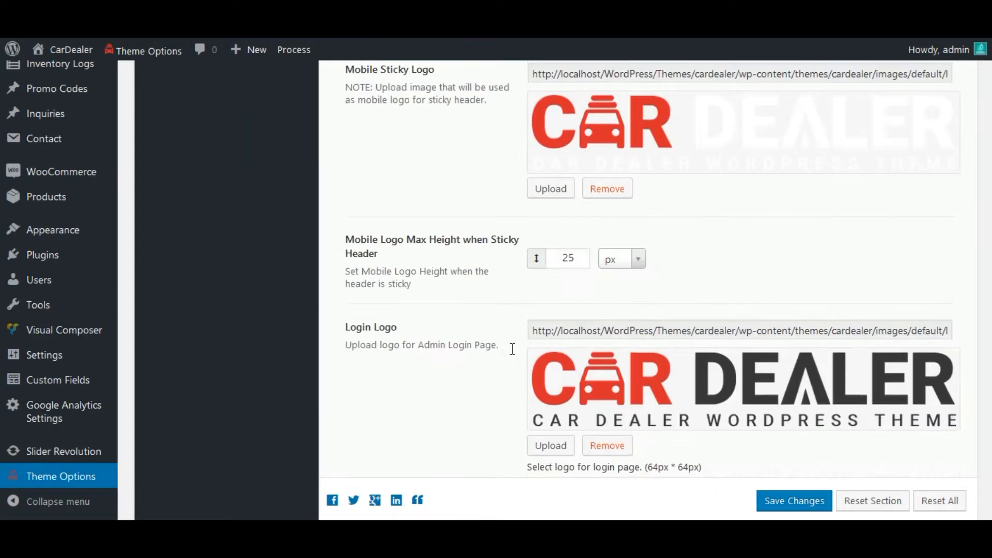
{"action": "mouse_move", "coordinate": [538, 290]}
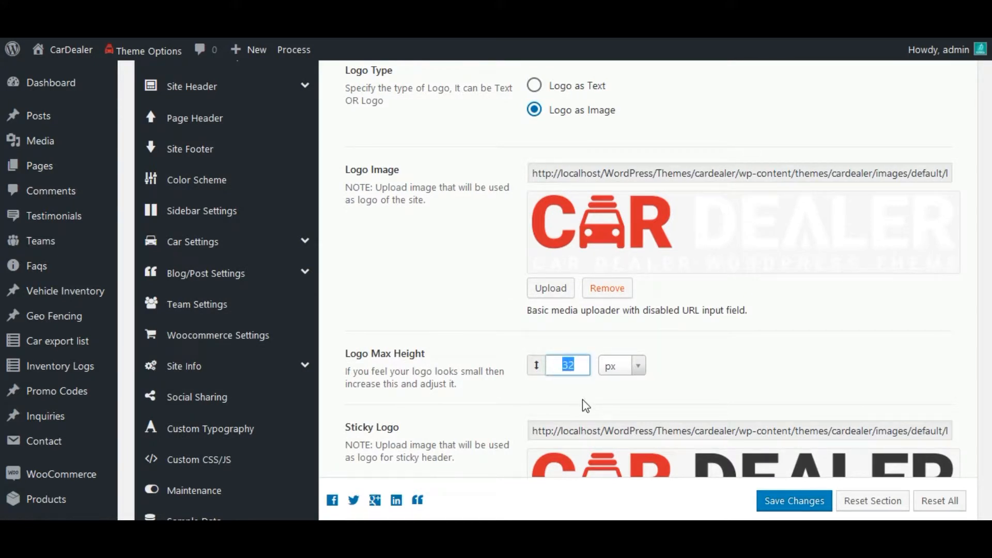
Set the main Logo Max Height to 60 px and save the theme options
{"action": "type", "text": "6"}
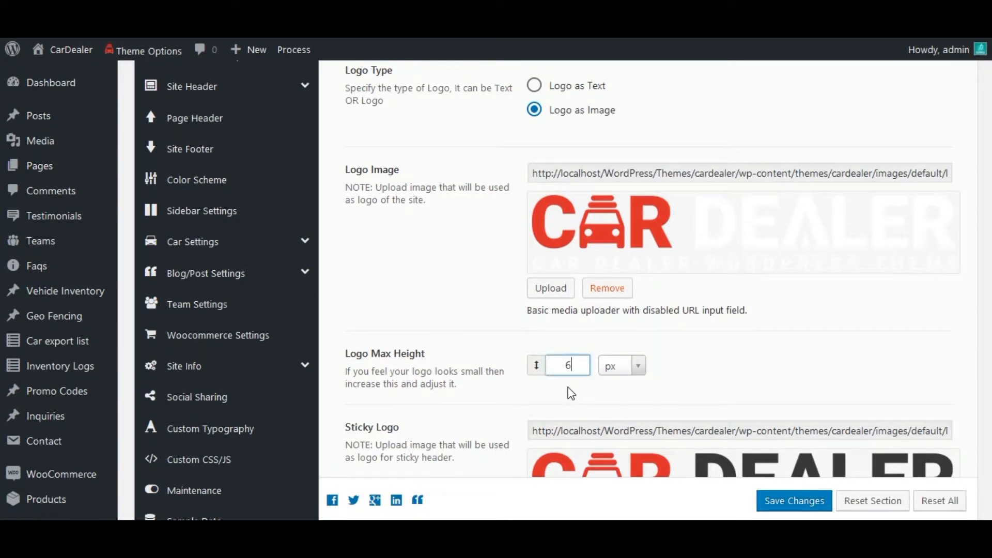
{"action": "type", "text": "0"}
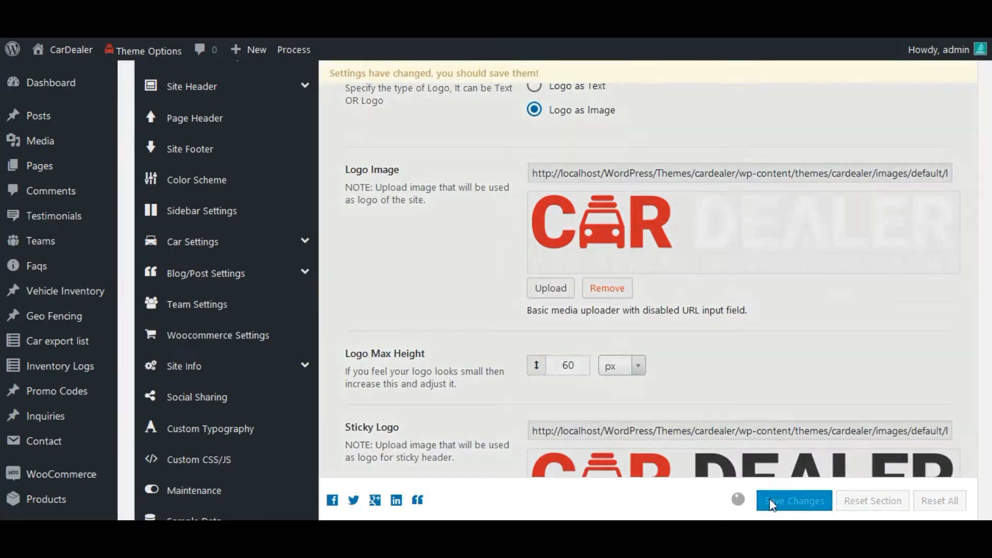
{"action": "left_click", "coordinate": [794, 501]}
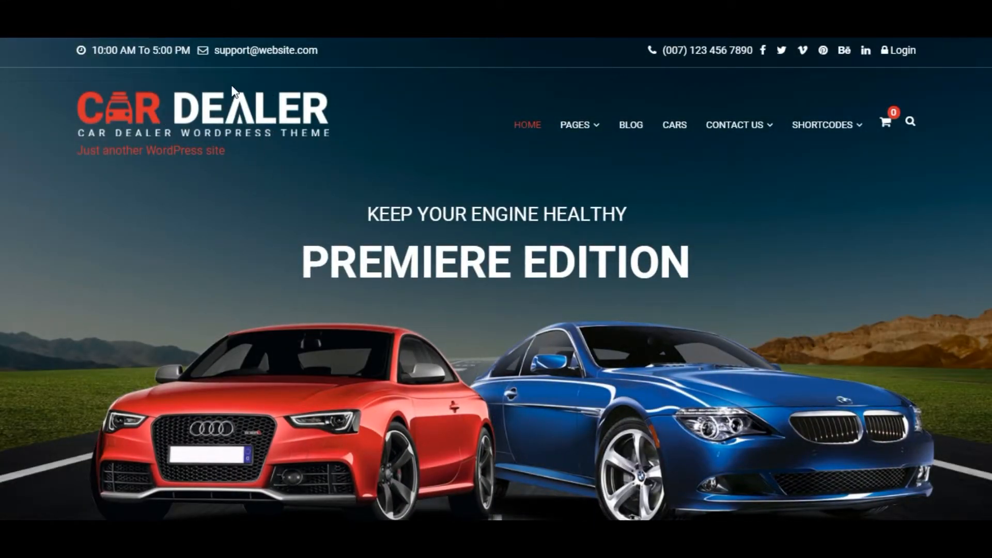
Scroll down the live homepage until the sticky header with its small logo appears
{"action": "scroll", "scroll_direction": "down", "scroll_amount": 3}
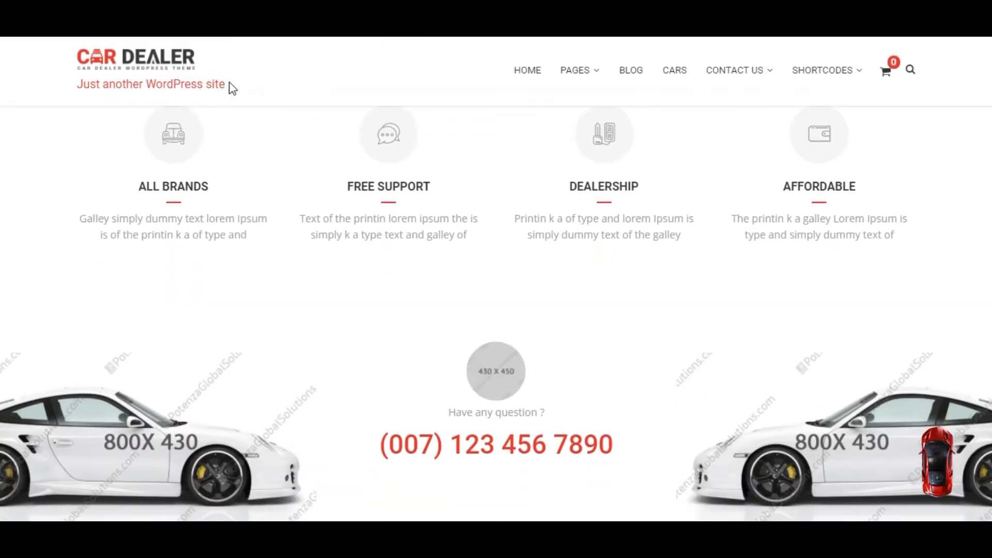
{"action": "mouse_move", "coordinate": [132, 136]}
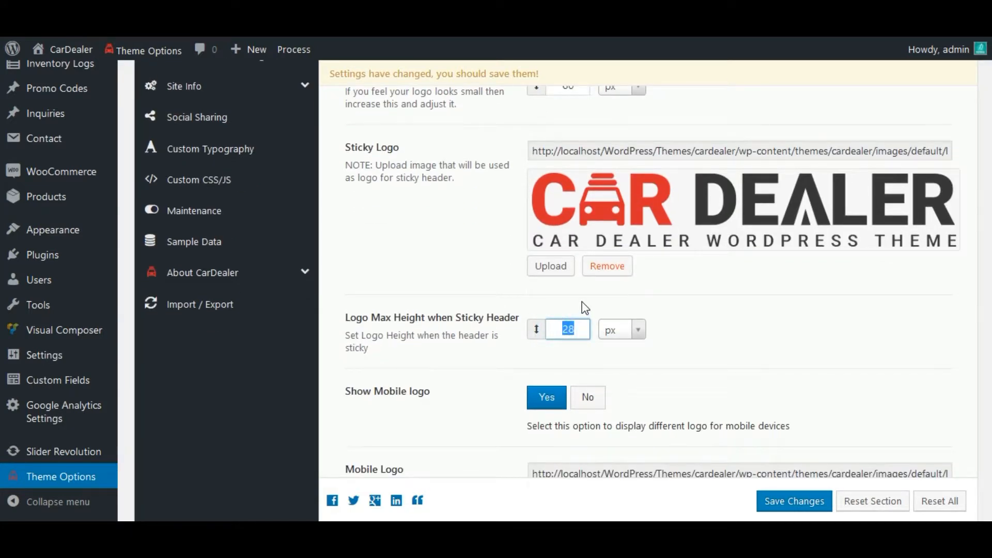
Set Logo Max Height when Sticky Header to 70 px and save the theme options
{"action": "type", "text": "70"}
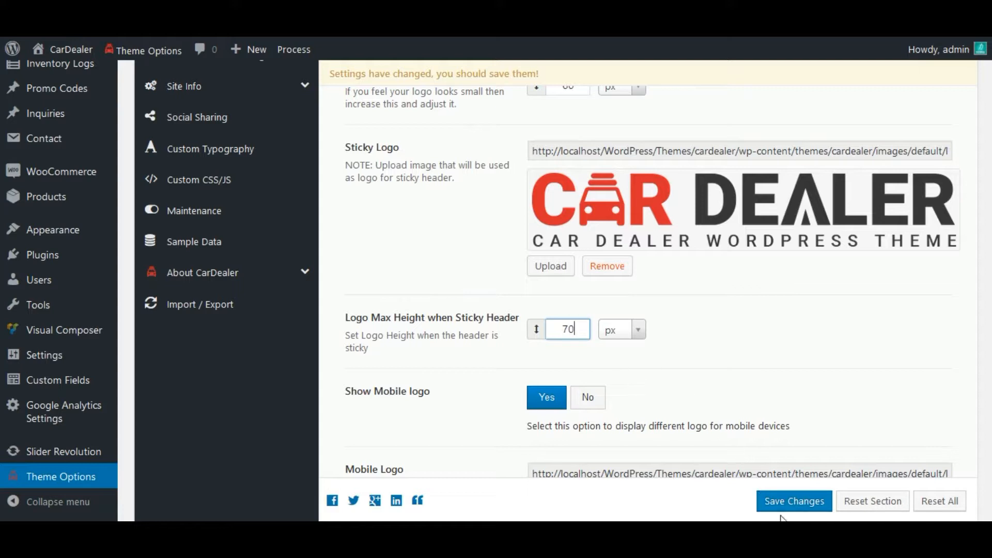
{"action": "left_click", "coordinate": [794, 501]}
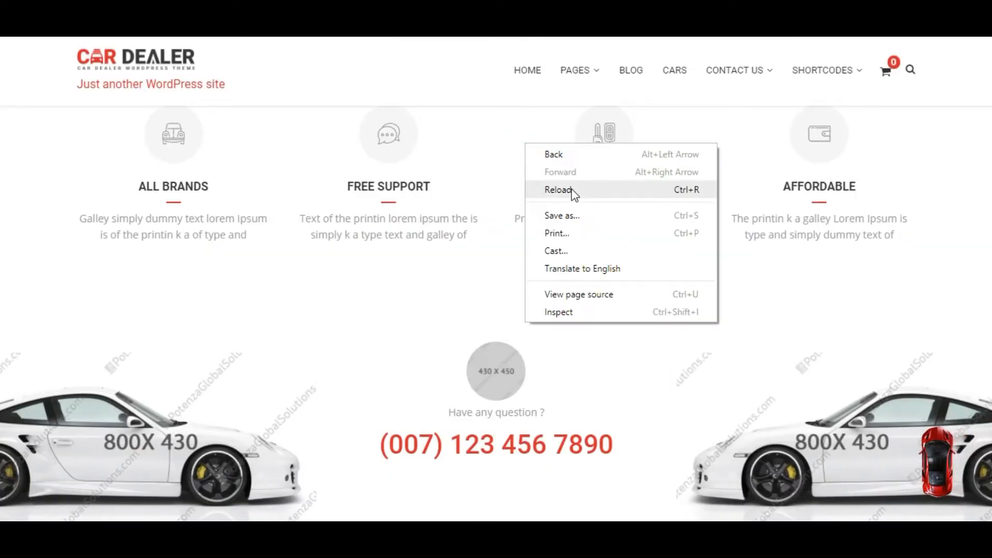
Reload the homepage, check the larger sticky header logo, and switch to a mobile device preview
{"action": "left_click", "coordinate": [556, 189]}
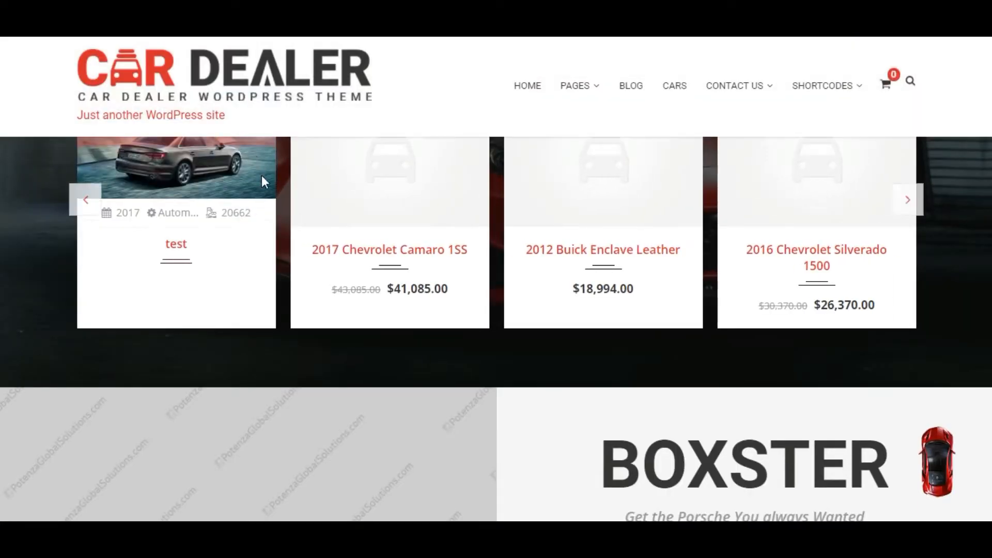
{"action": "scroll", "scroll_direction": "down", "scroll_amount": 3}
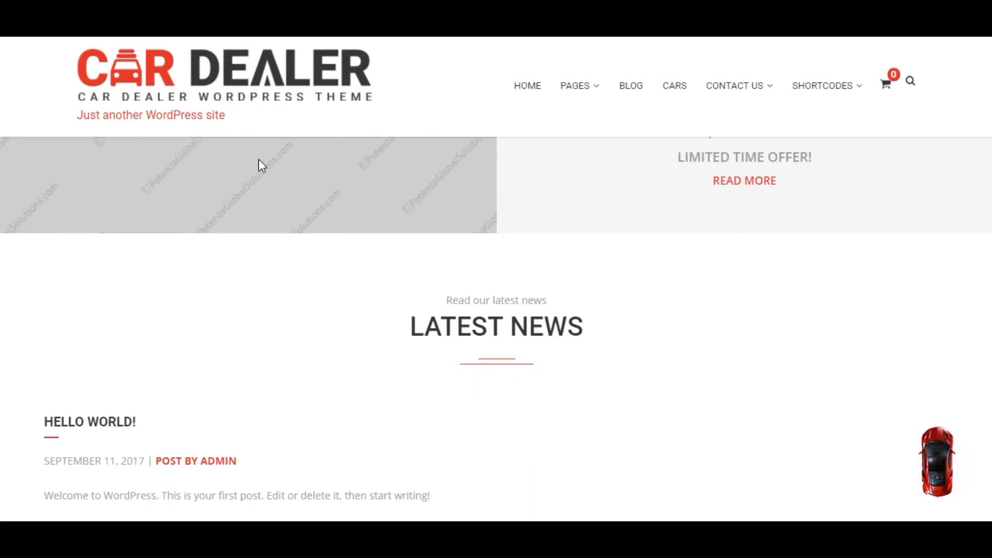
{"action": "mouse_move", "coordinate": [249, 106]}
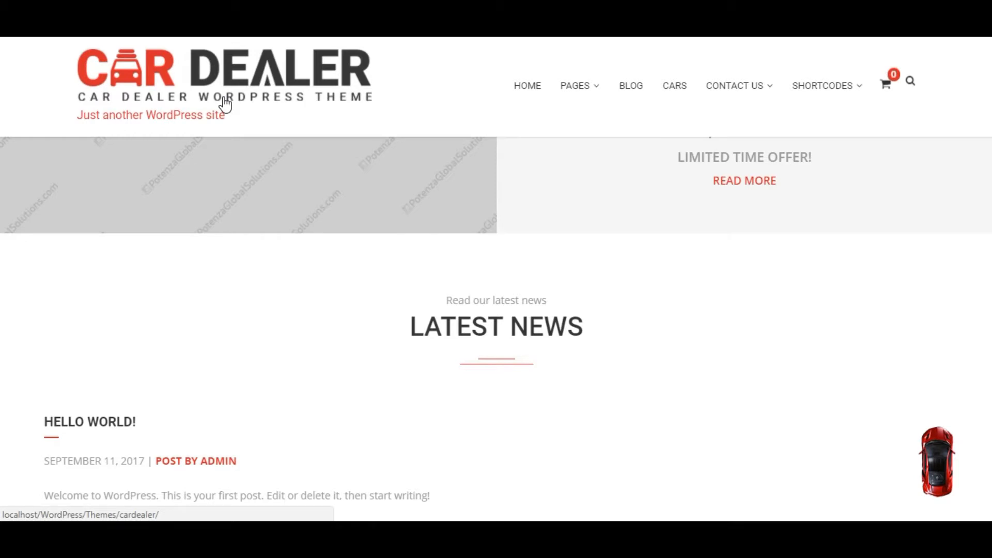
{"action": "key", "text": "F12"}
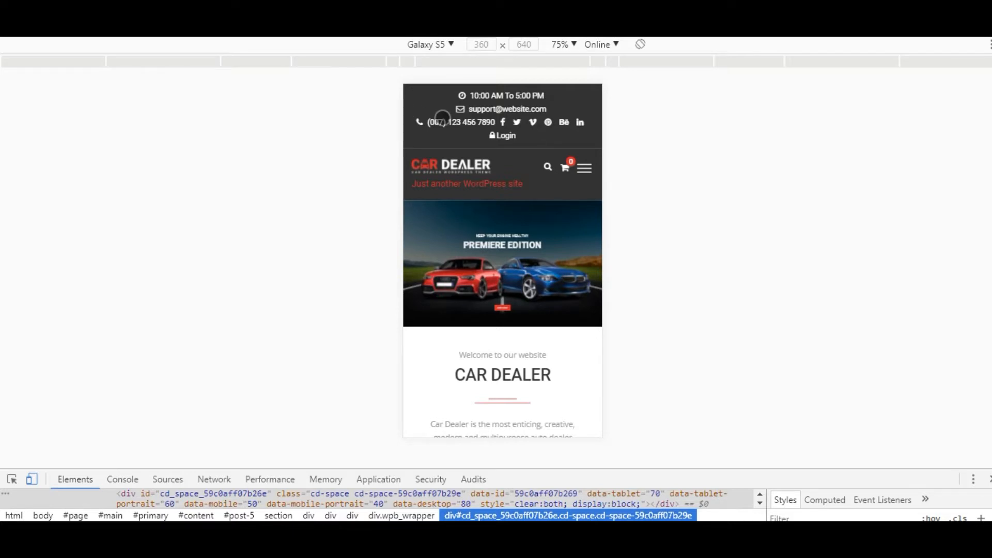
{"action": "mouse_move", "coordinate": [358, 213]}
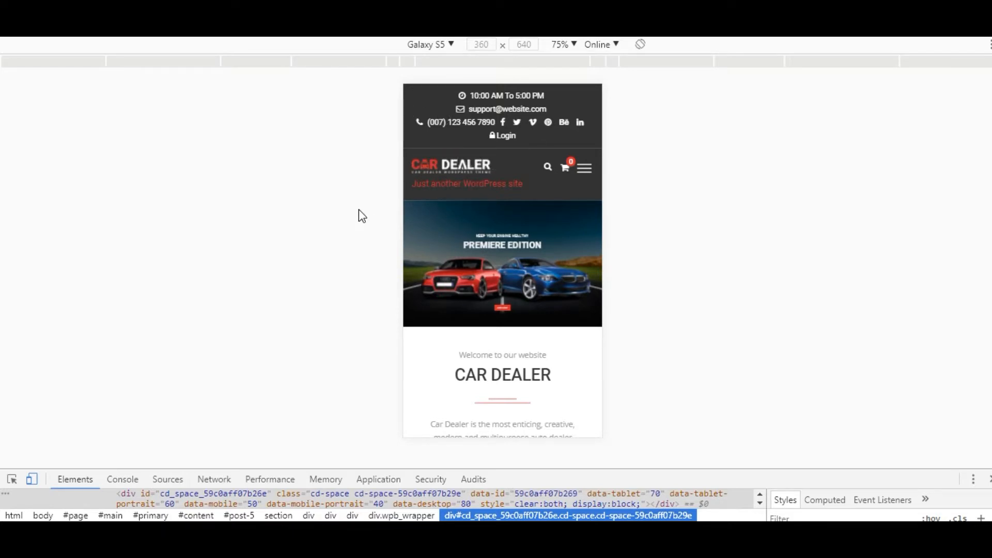
Scroll the phone preview of the homepage to inspect the small mobile logo
{"action": "scroll", "scroll_direction": "down", "scroll_amount": 3}
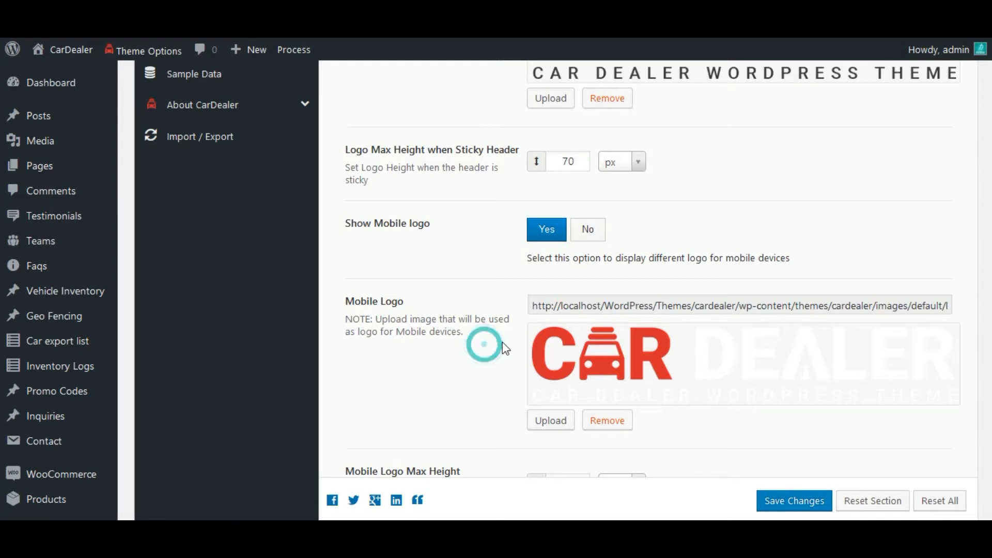
Set Mobile Logo Max Height when Sticky Header to 40 px and save the theme options
{"action": "scroll", "scroll_direction": "down", "scroll_amount": 3}
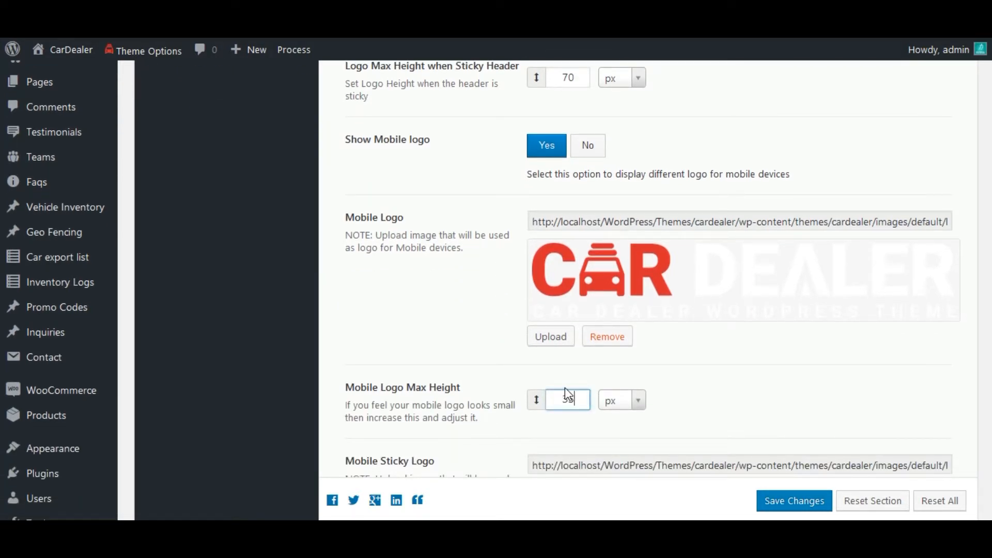
{"action": "scroll", "scroll_direction": "down", "scroll_amount": 3}
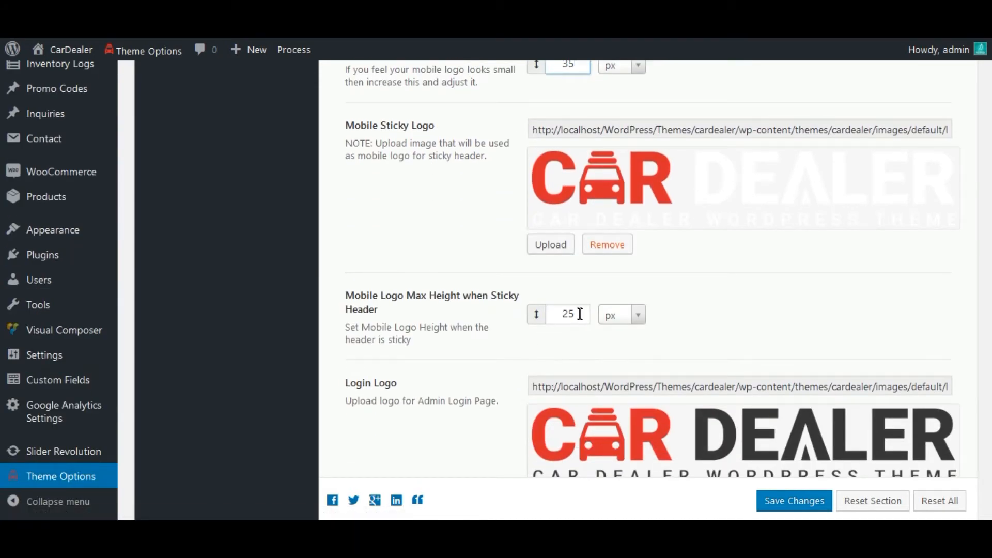
{"action": "type", "text": "40"}
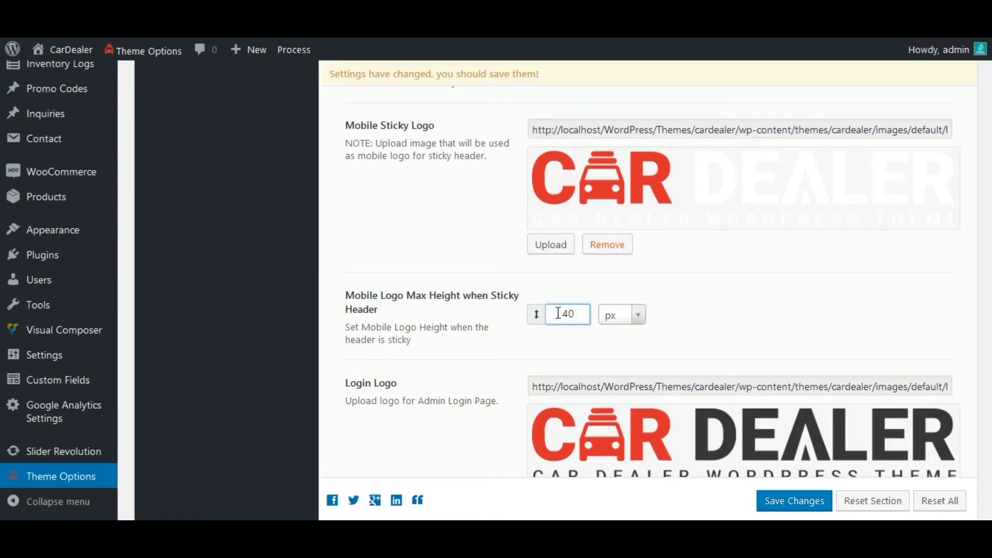
{"action": "left_click", "coordinate": [794, 500]}
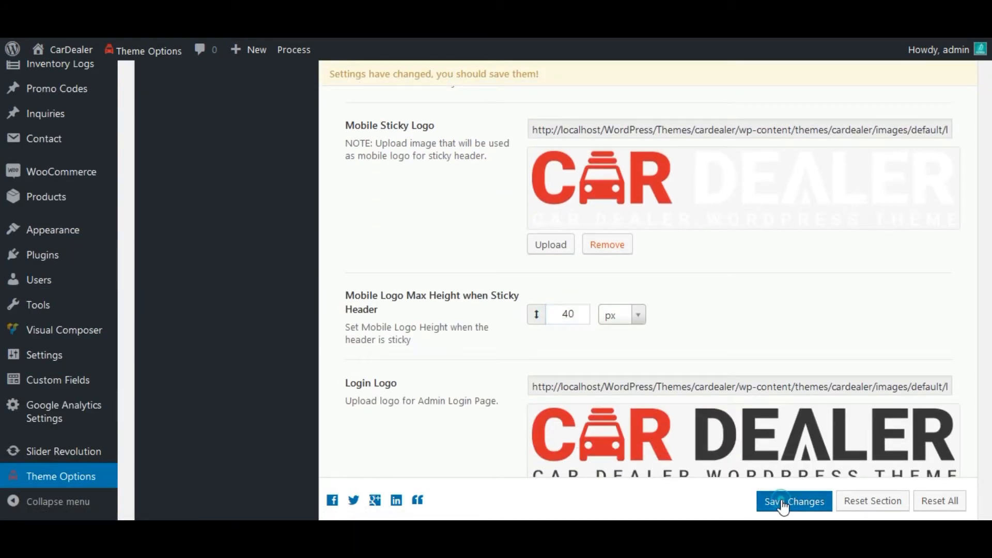
{"action": "left_click", "coordinate": [794, 501]}
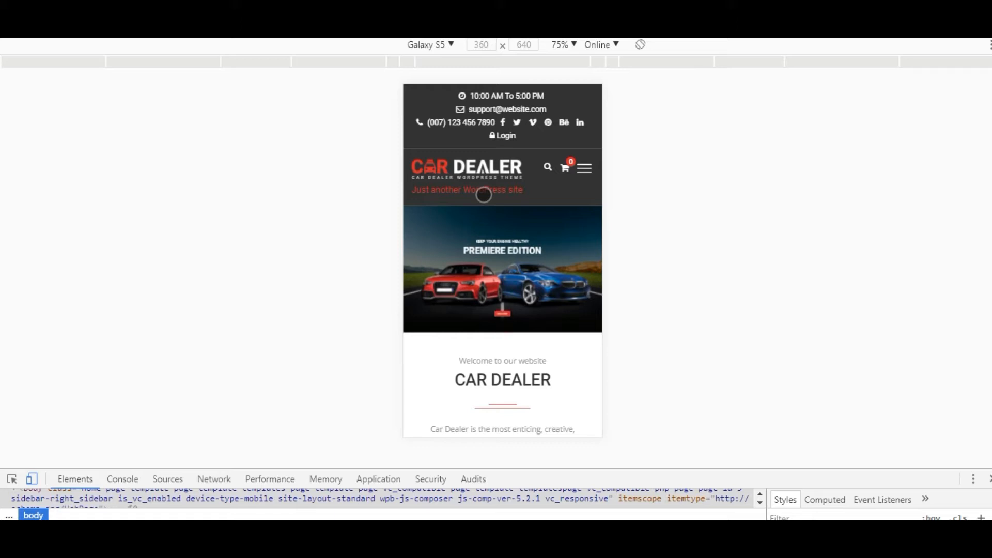
Scroll the reloaded mobile preview to confirm the larger logo before returning to desktop view
{"action": "scroll", "scroll_direction": "down", "scroll_amount": 3}
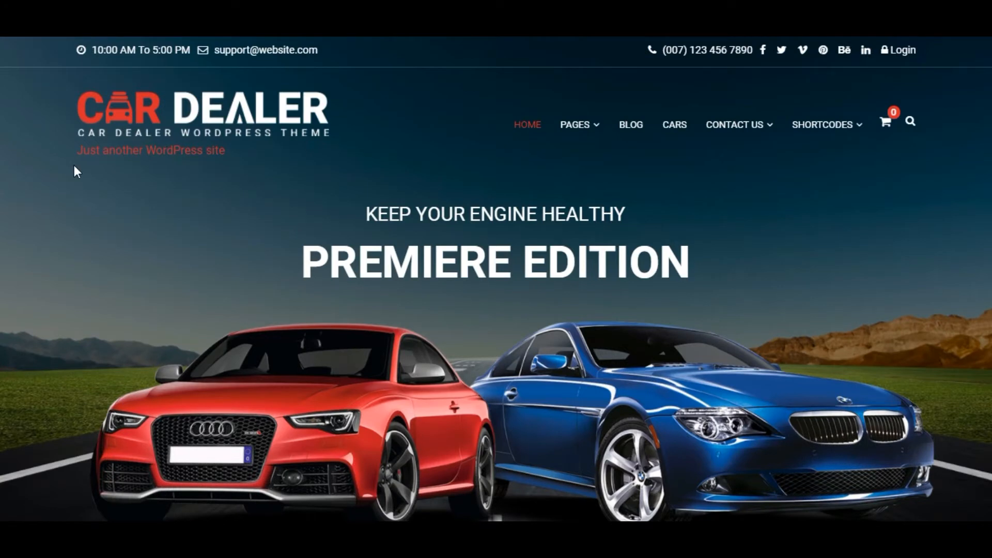
{"action": "mouse_move", "coordinate": [161, 172]}
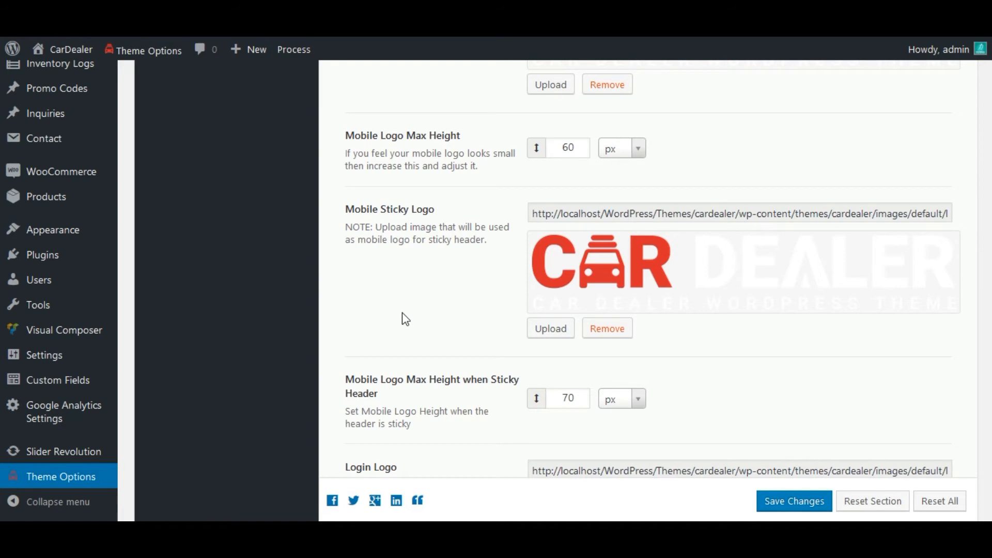
Switch the Site Description below the logo to Off and save the theme options
{"action": "scroll", "scroll_direction": "down", "scroll_amount": 3}
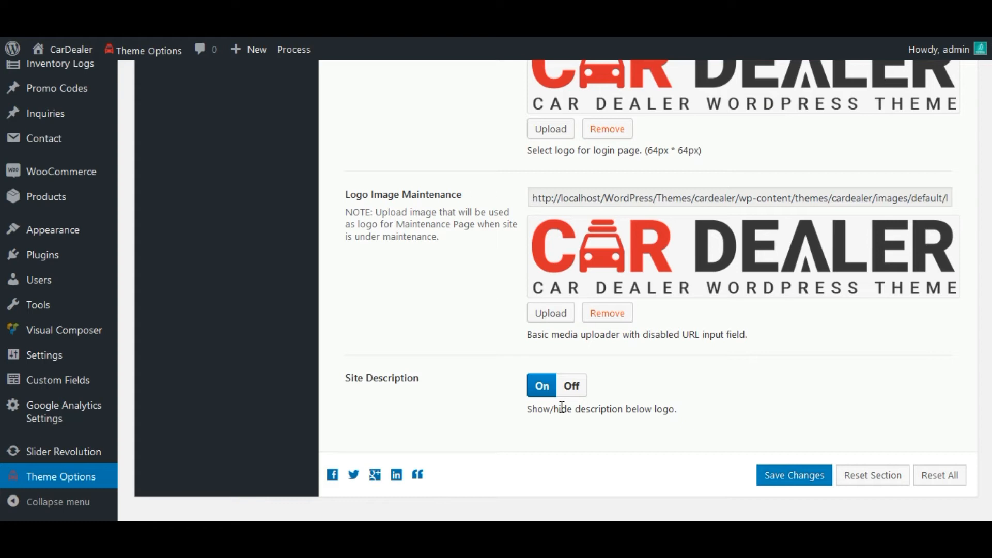
{"action": "mouse_move", "coordinate": [572, 403]}
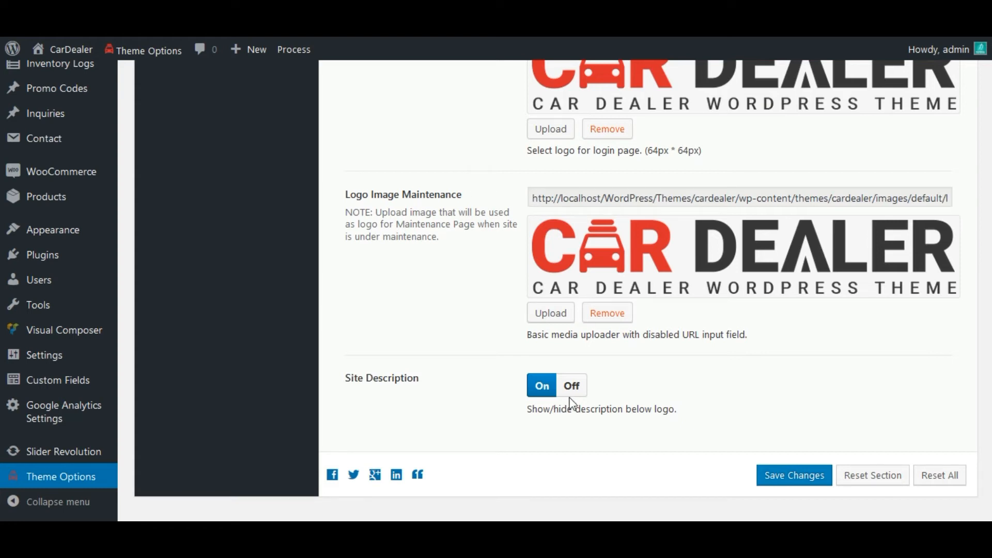
{"action": "left_click", "coordinate": [572, 386]}
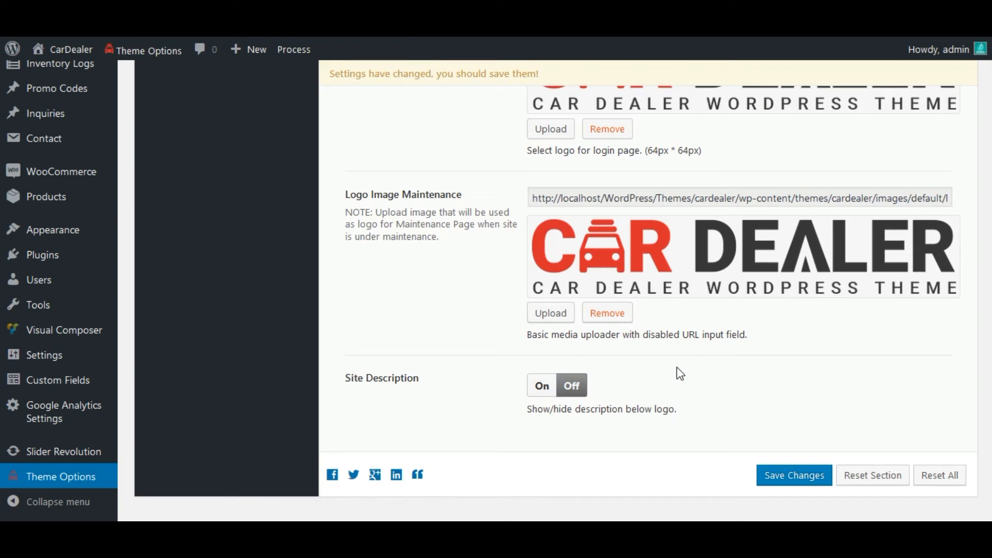
{"action": "left_click", "coordinate": [794, 475]}
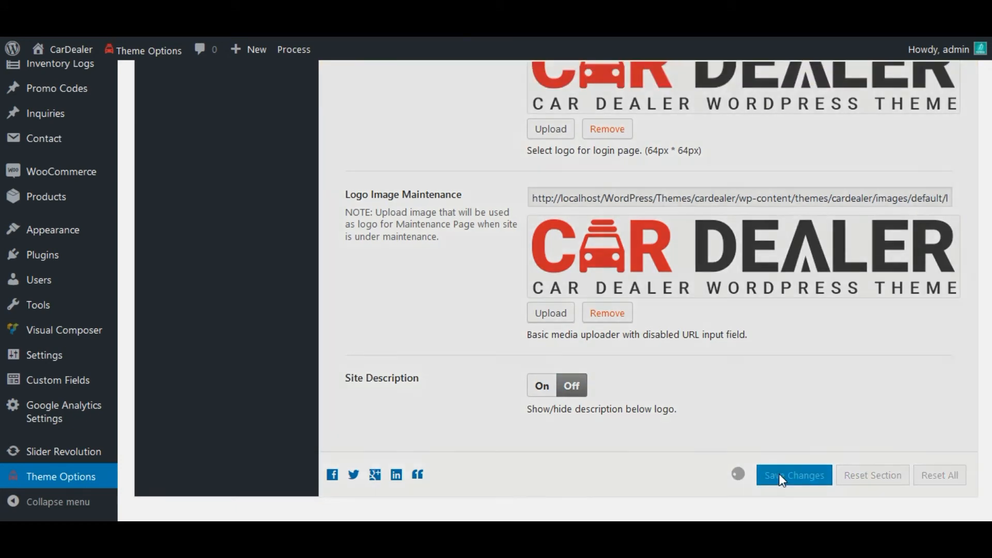
{"action": "left_click", "coordinate": [794, 475]}
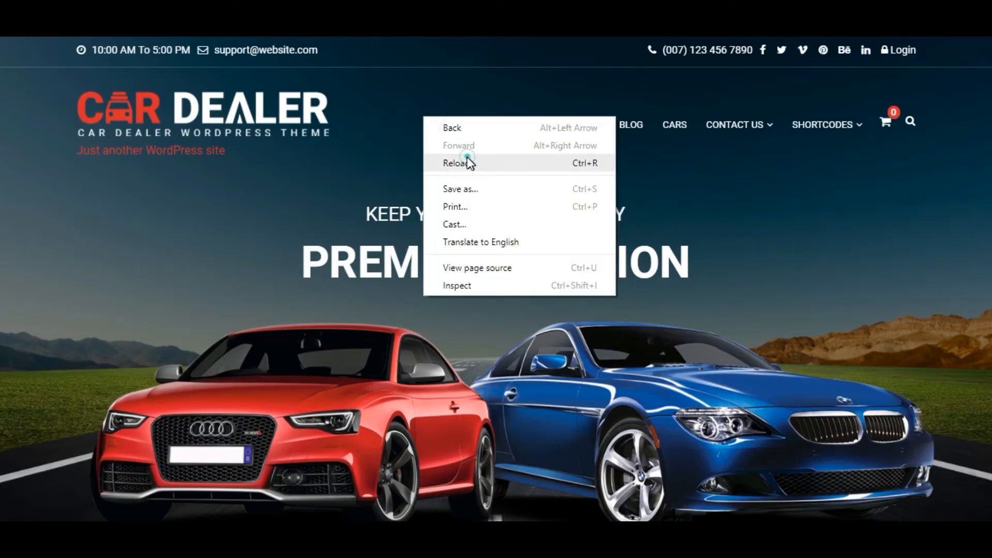
Reload the homepage so the header shows the logo with no tagline beneath it
{"action": "left_click", "coordinate": [467, 163]}
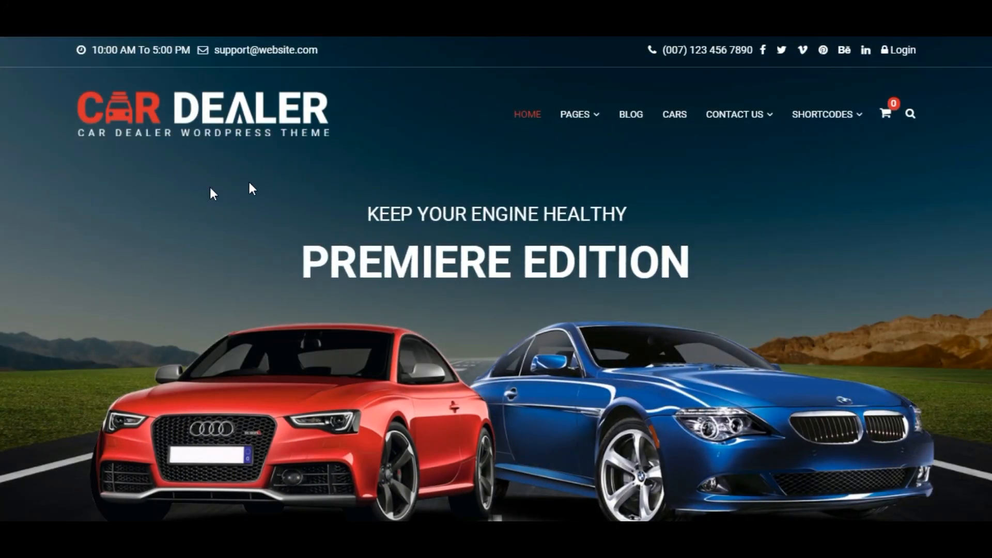
{"action": "mouse_move", "coordinate": [323, 169]}
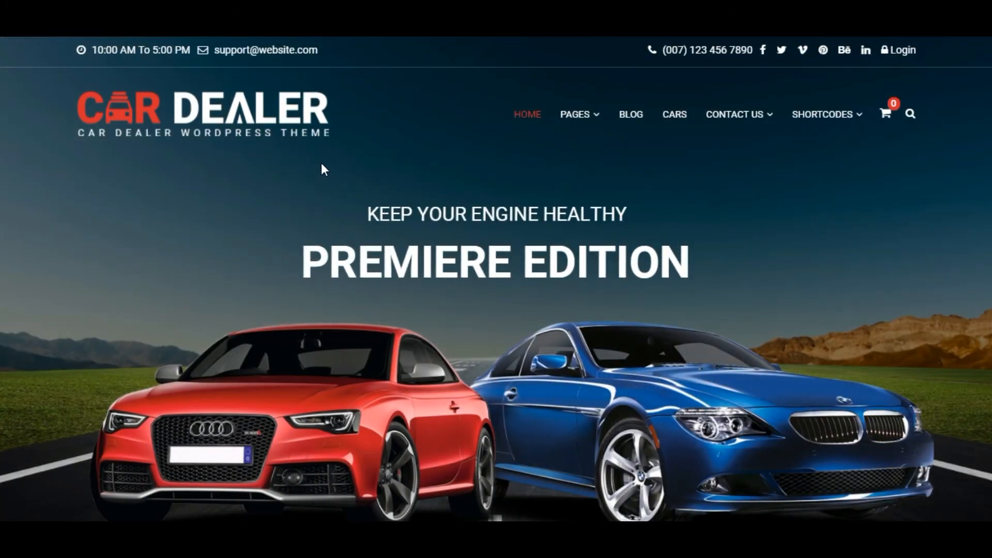